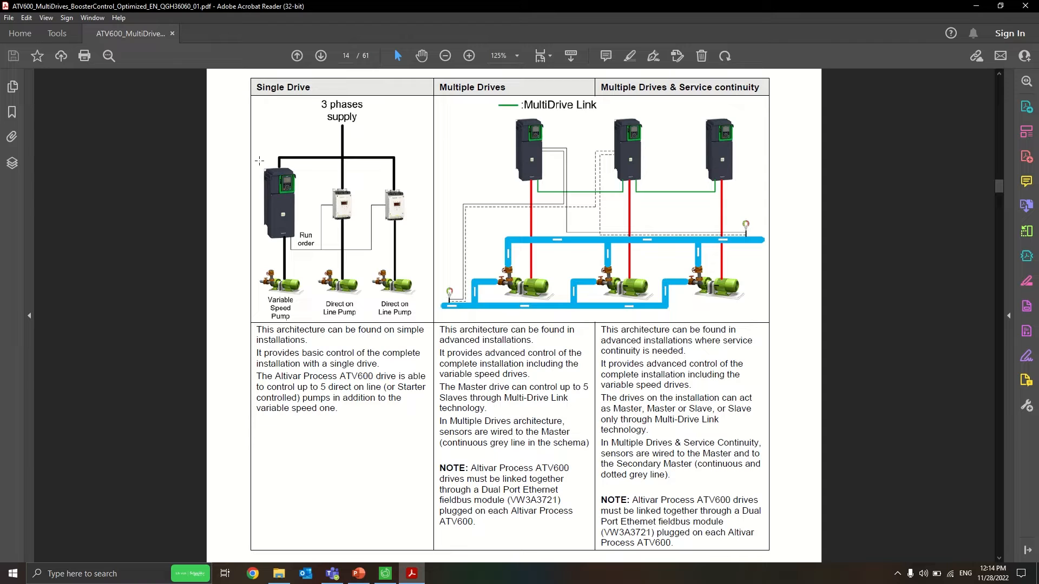
{"action": "mouse_move", "coordinate": [331, 150]}
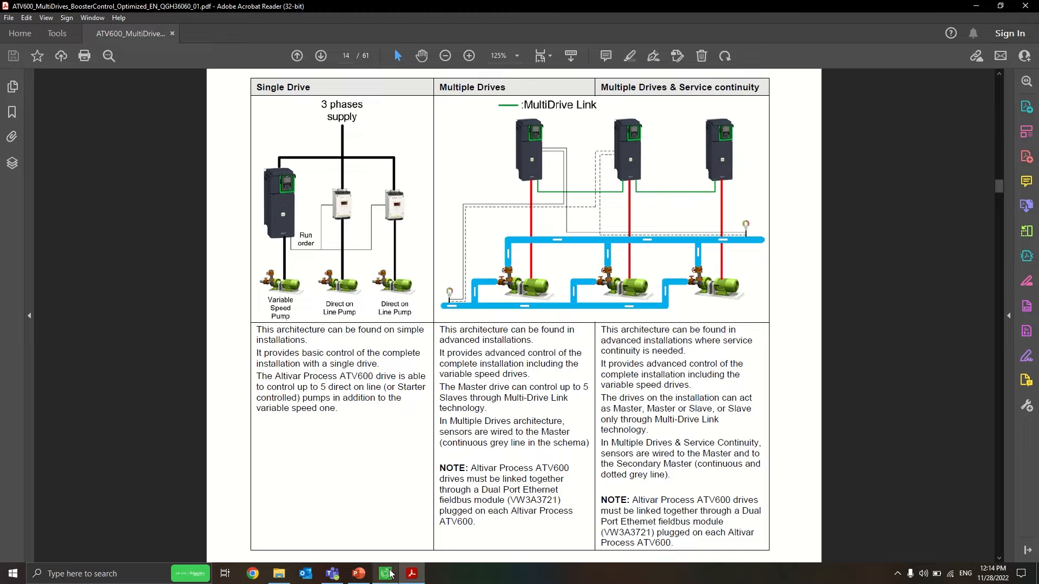
- Show the Modified Parameters list with fan mode, magnetizing current and stator resistance entries
{"action": "left_click", "coordinate": [385, 573]}
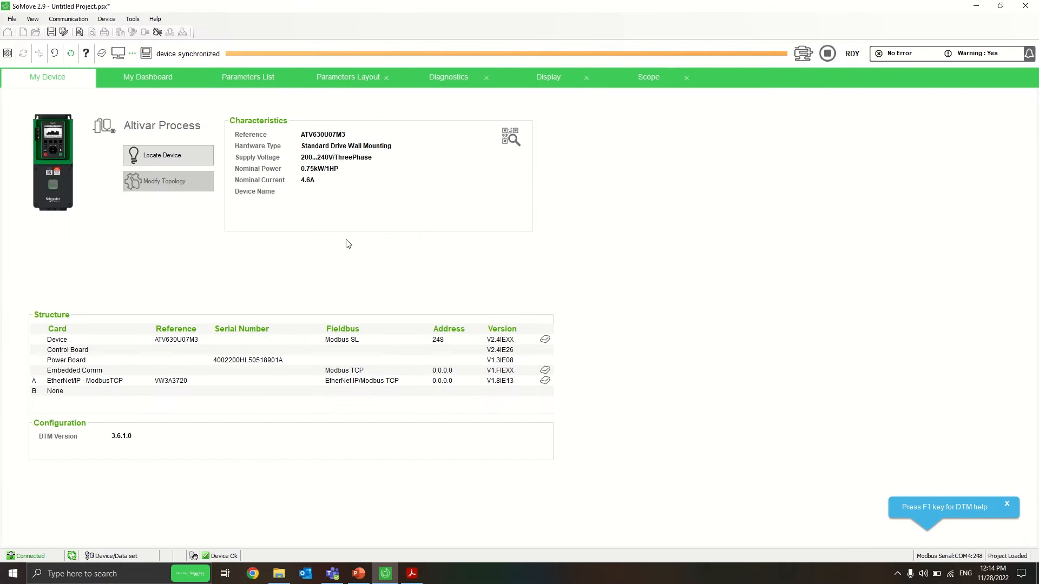
{"action": "mouse_move", "coordinate": [239, 126]}
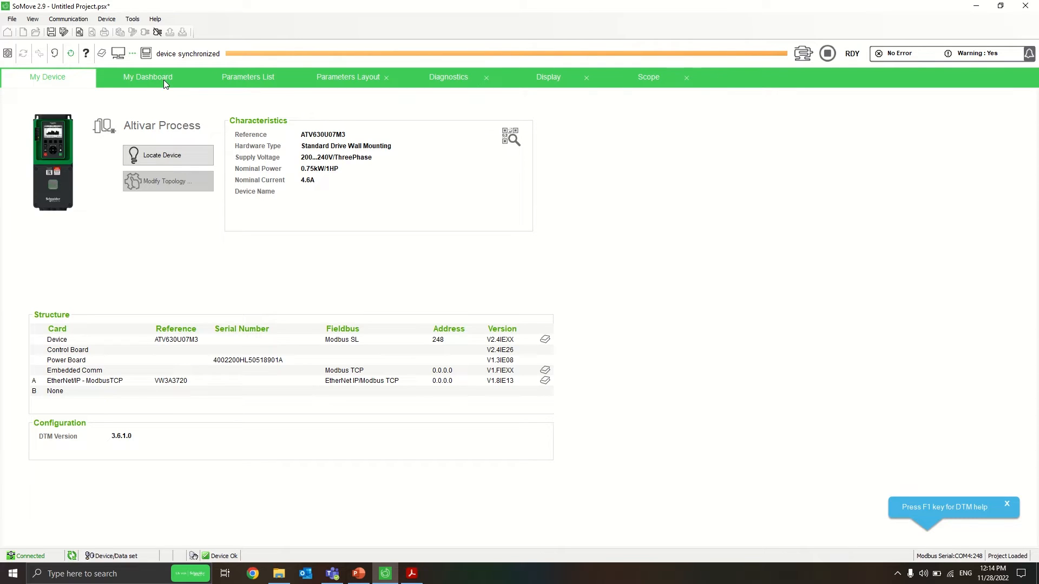
{"action": "left_click", "coordinate": [248, 77]}
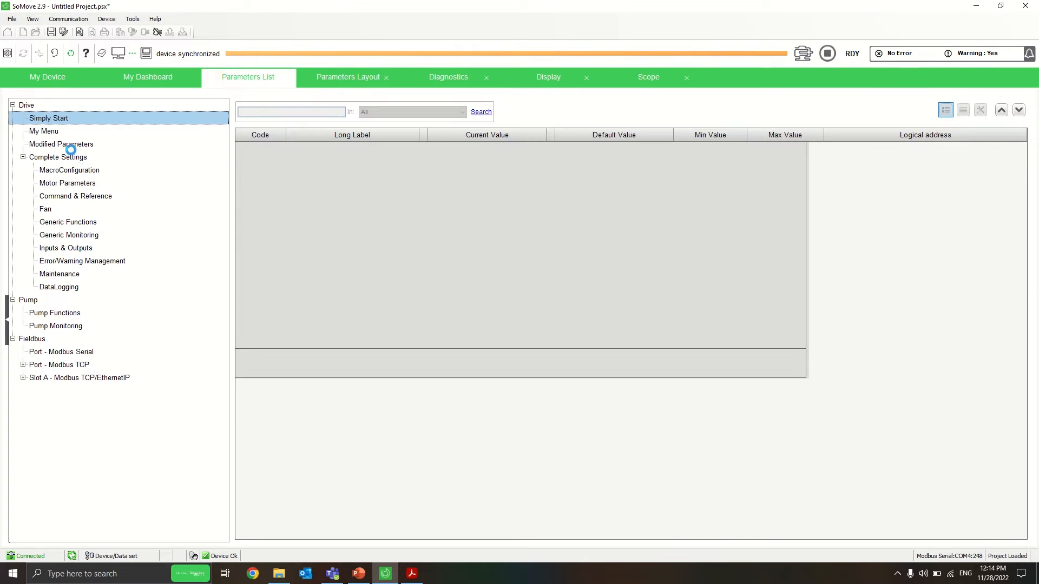
{"action": "left_click", "coordinate": [61, 144]}
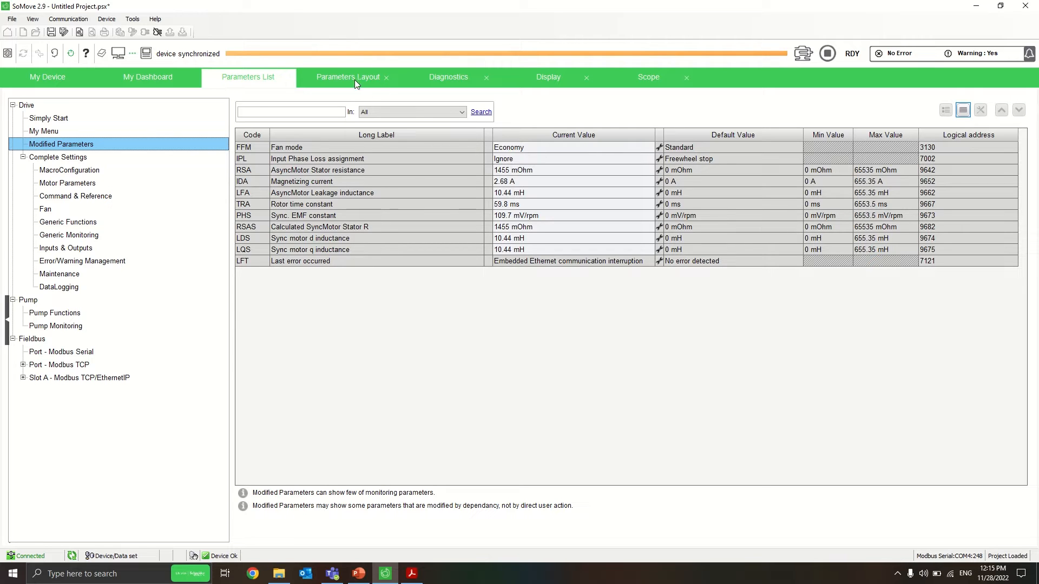
{"action": "mouse_move", "coordinate": [350, 80]}
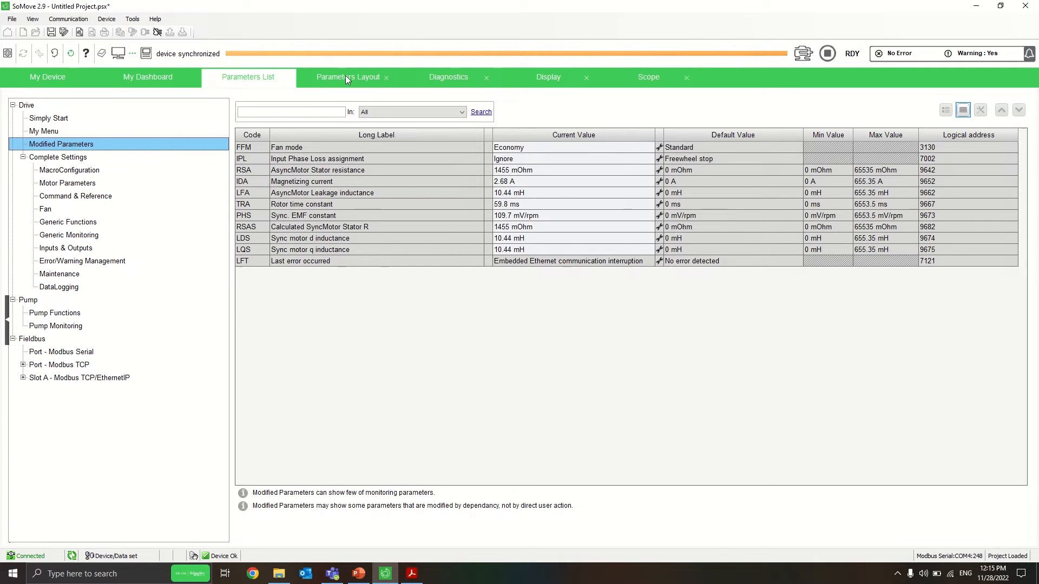
- Select Booster Control under Pump Applications, accept the warning and proceed to its settings
{"action": "left_click", "coordinate": [348, 77]}
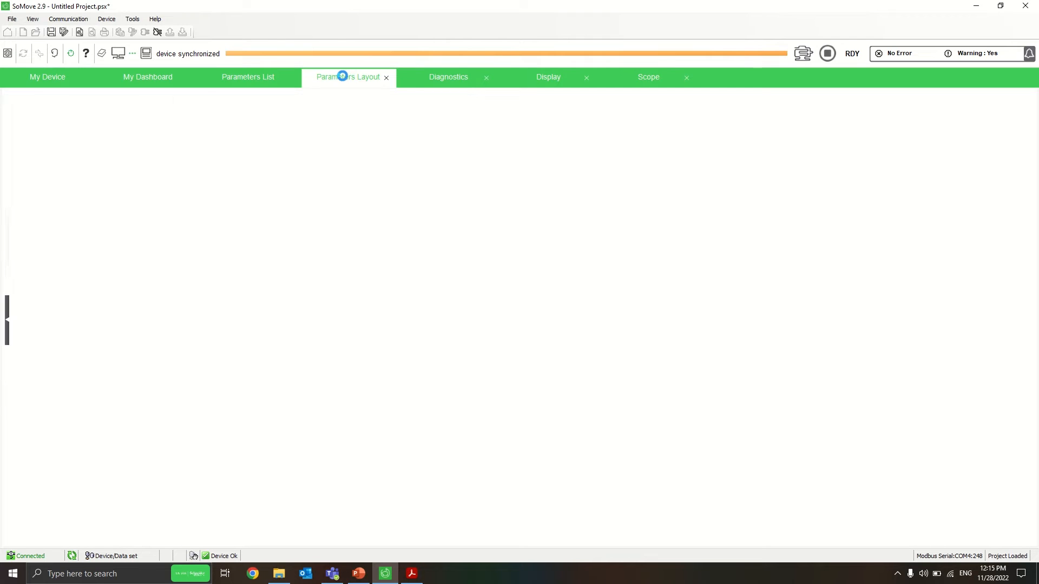
{"action": "left_click", "coordinate": [347, 76]}
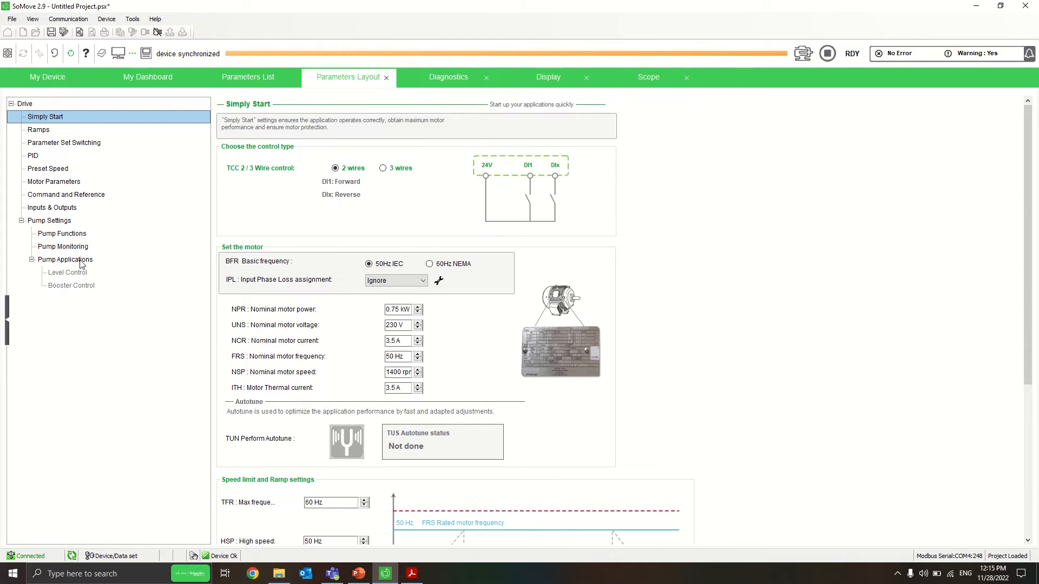
{"action": "left_click", "coordinate": [63, 258]}
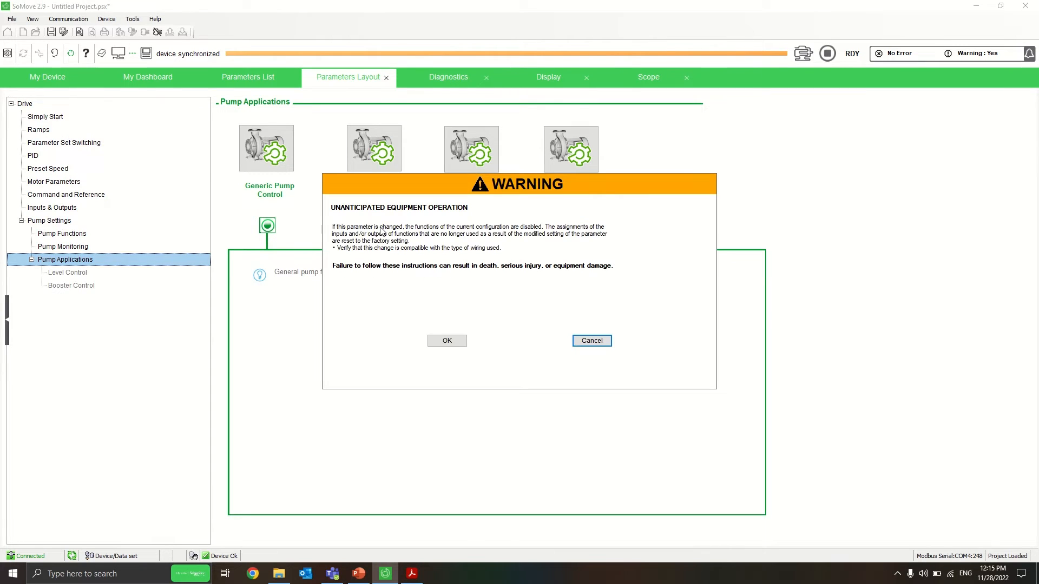
{"action": "left_click", "coordinate": [447, 341]}
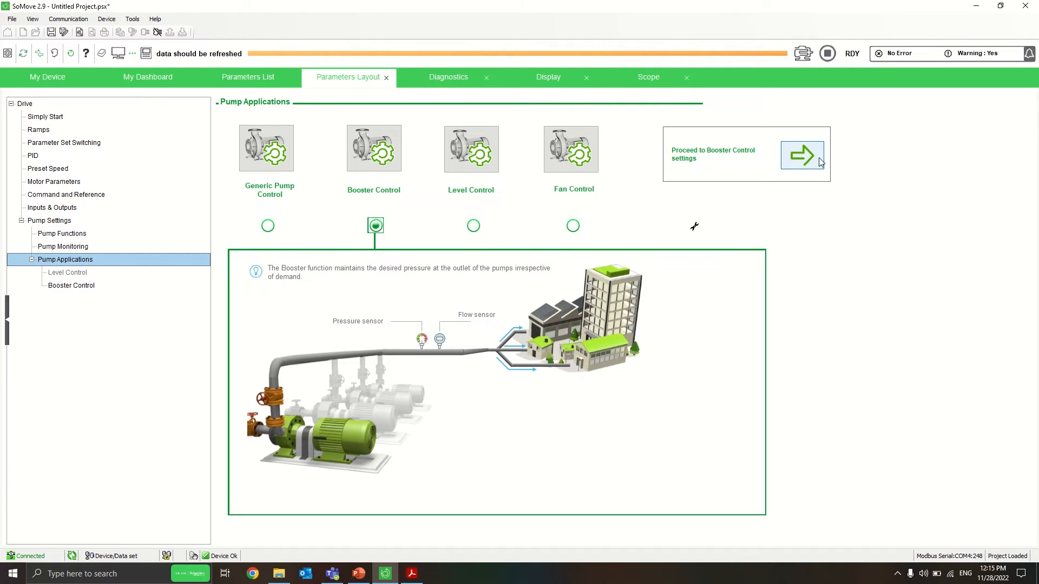
{"action": "left_click", "coordinate": [801, 155]}
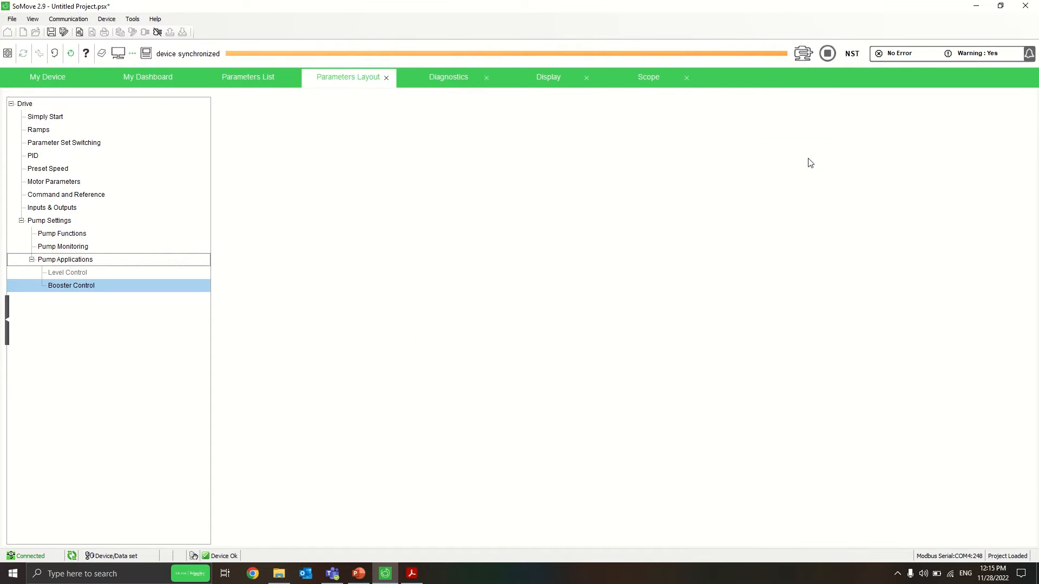
- Configure 2 pumps, Pump 2 on Relay R2, and Last In First Out cycling
{"action": "left_click", "coordinate": [72, 285]}
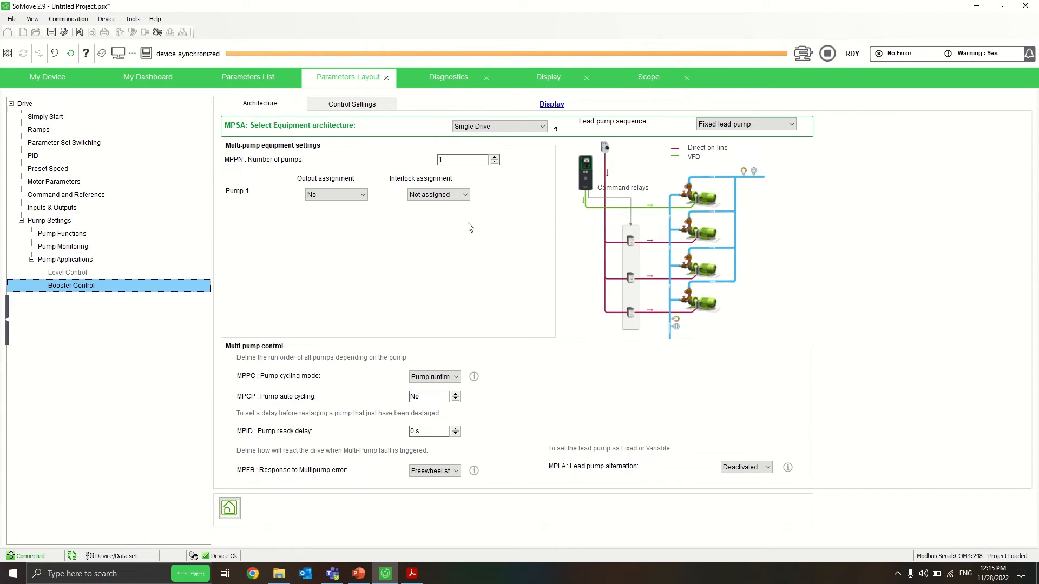
{"action": "left_click", "coordinate": [495, 157]}
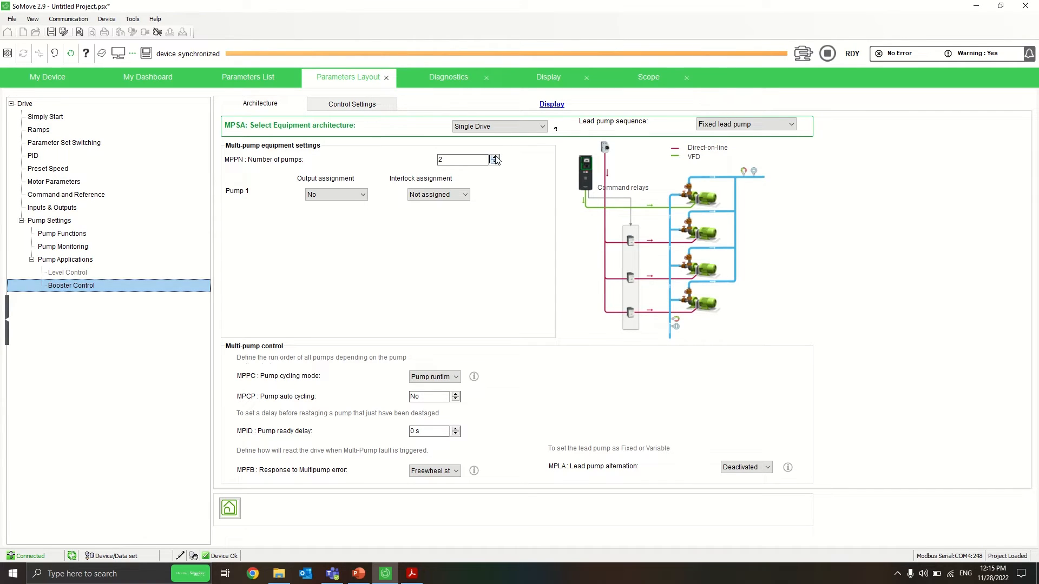
{"action": "left_click", "coordinate": [495, 158]}
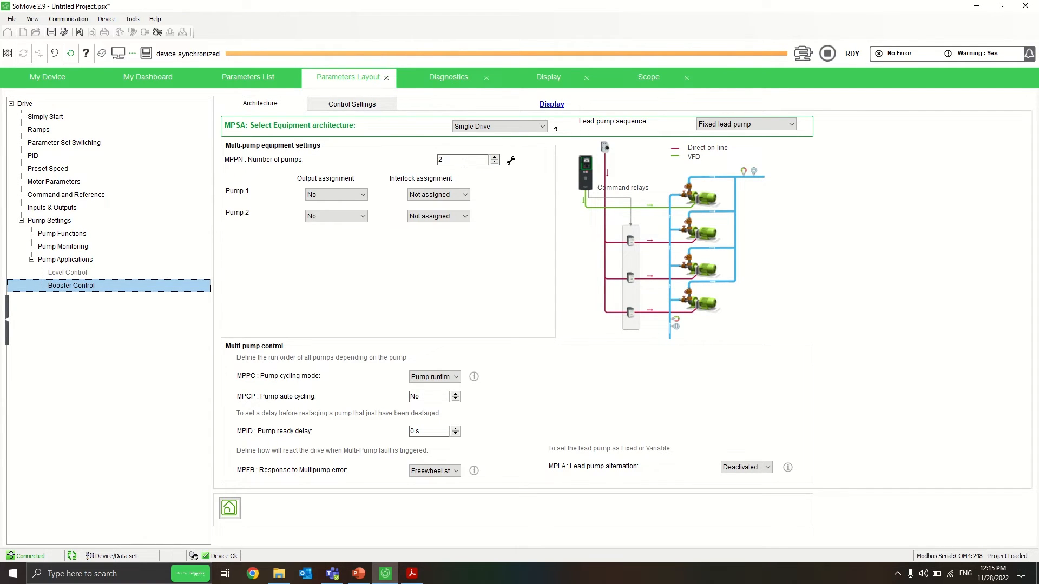
{"action": "left_click", "coordinate": [363, 215]}
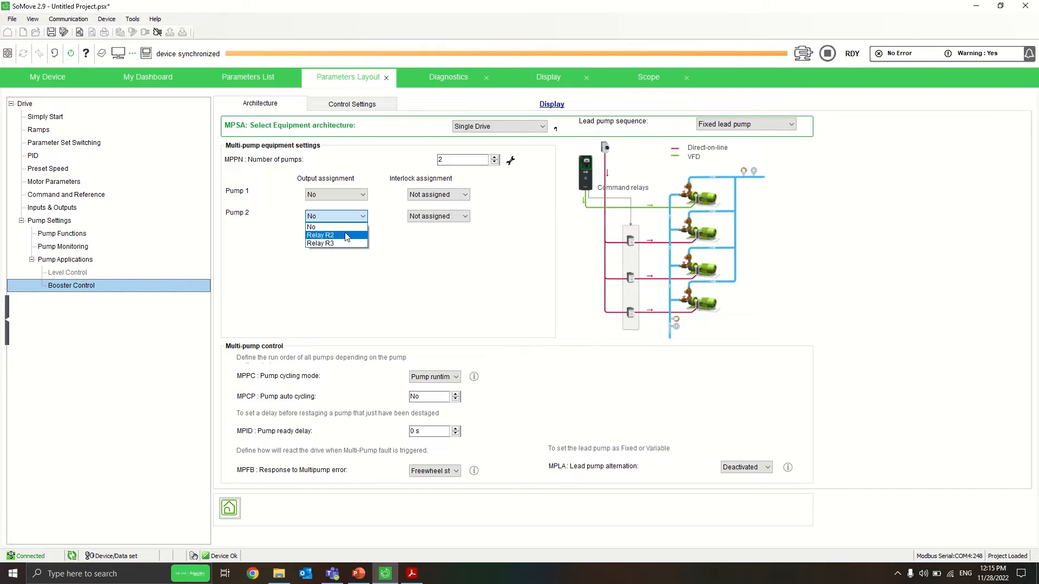
{"action": "left_click", "coordinate": [335, 235]}
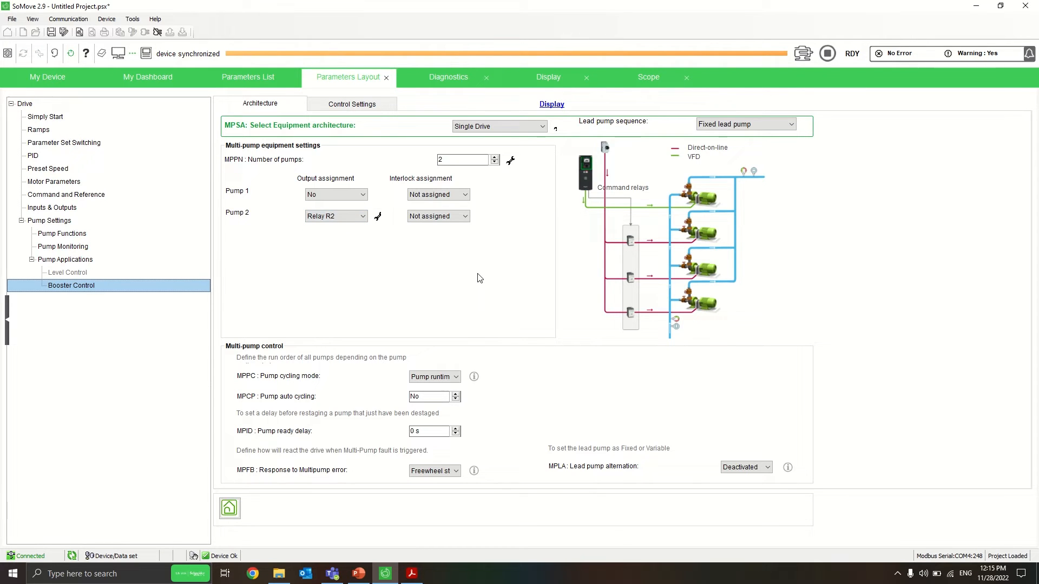
{"action": "left_click", "coordinate": [457, 377]}
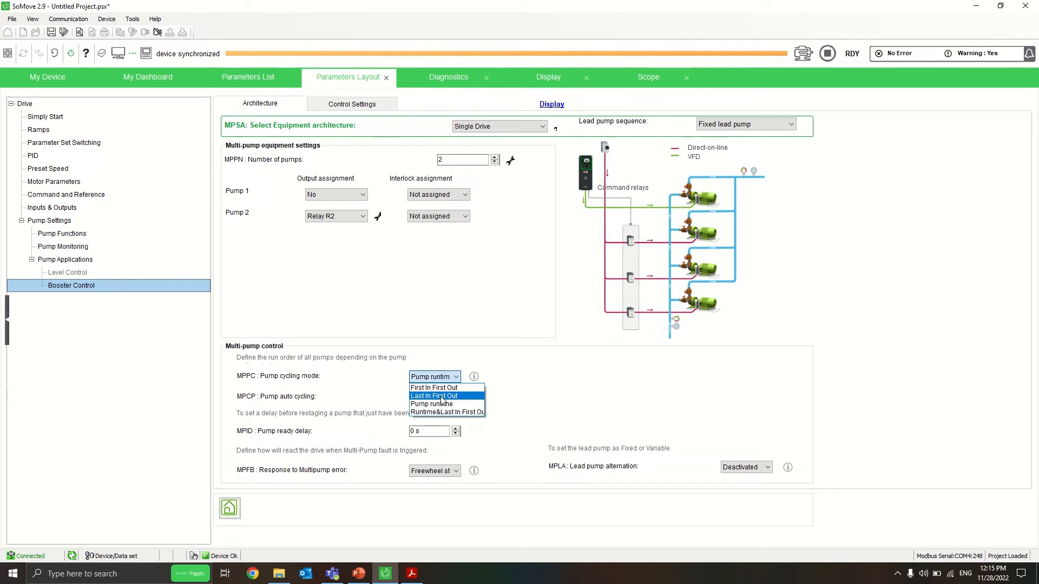
{"action": "left_click", "coordinate": [434, 396]}
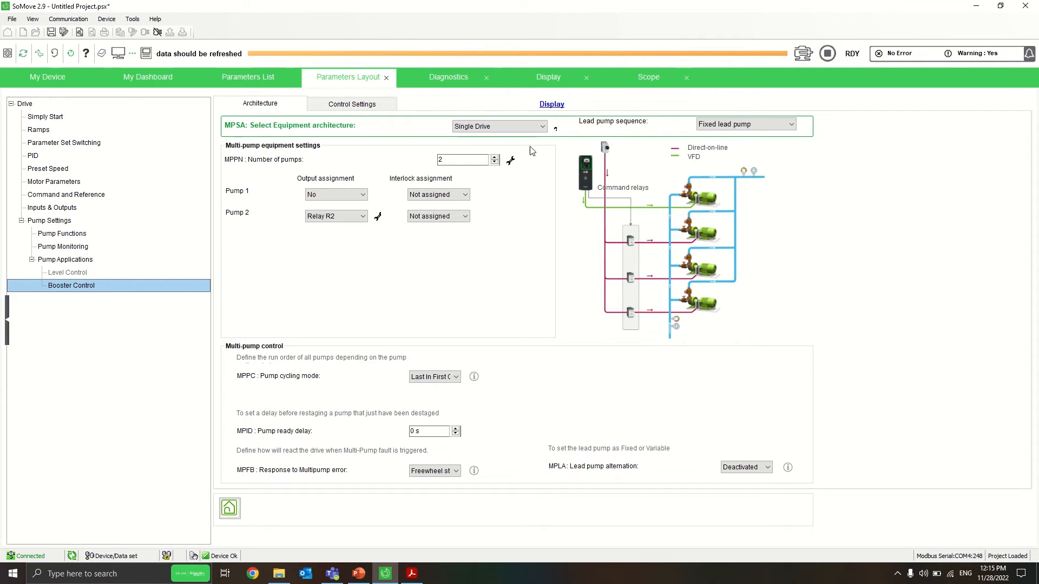
- Turn Booster Control on with Speed condition, 45 Hz destage speed and 3 s stage/destage delays
{"action": "left_click", "coordinate": [352, 104]}
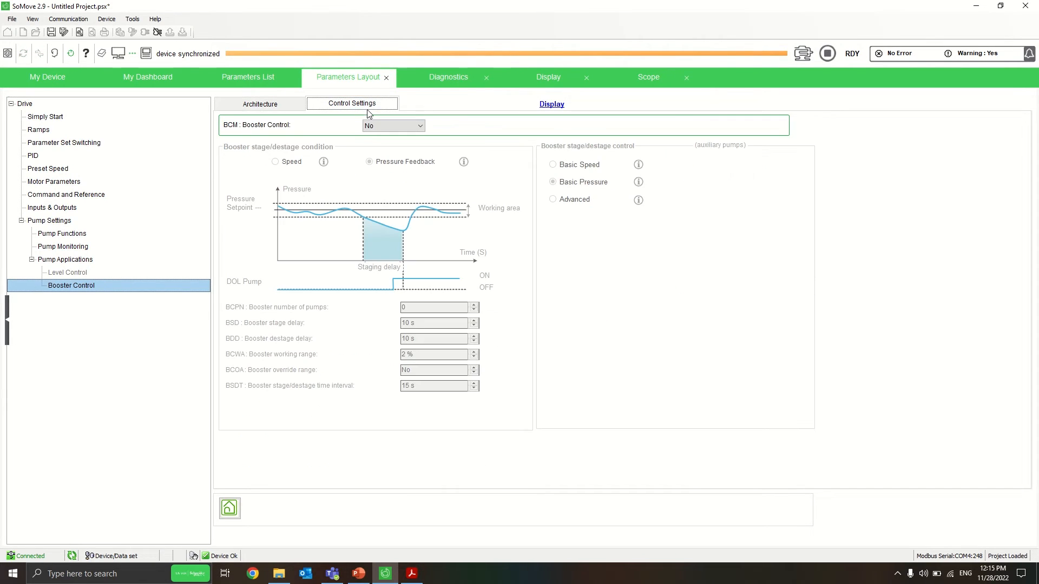
{"action": "left_click", "coordinate": [392, 126]}
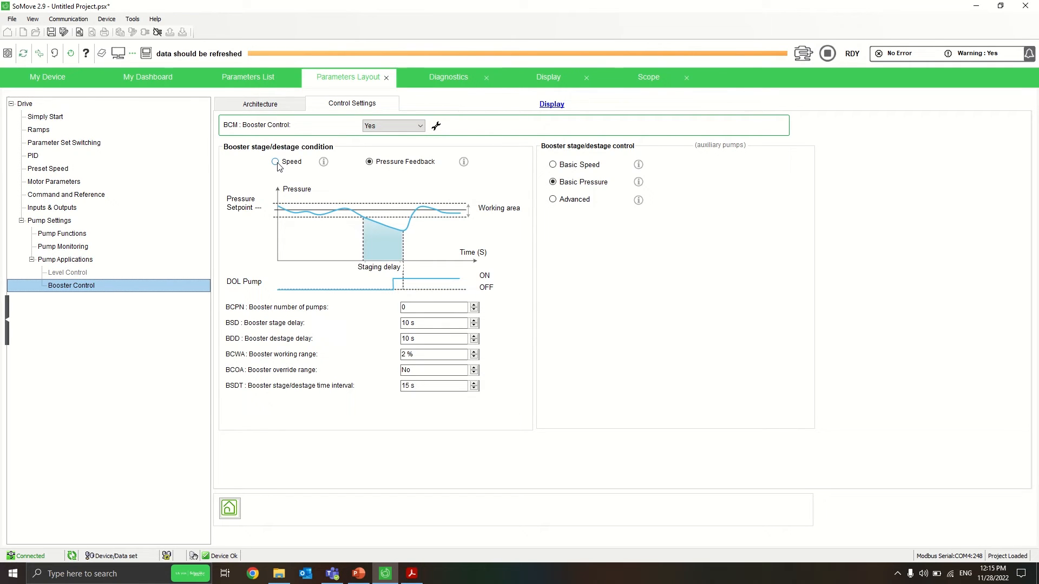
{"action": "left_click", "coordinate": [276, 162]}
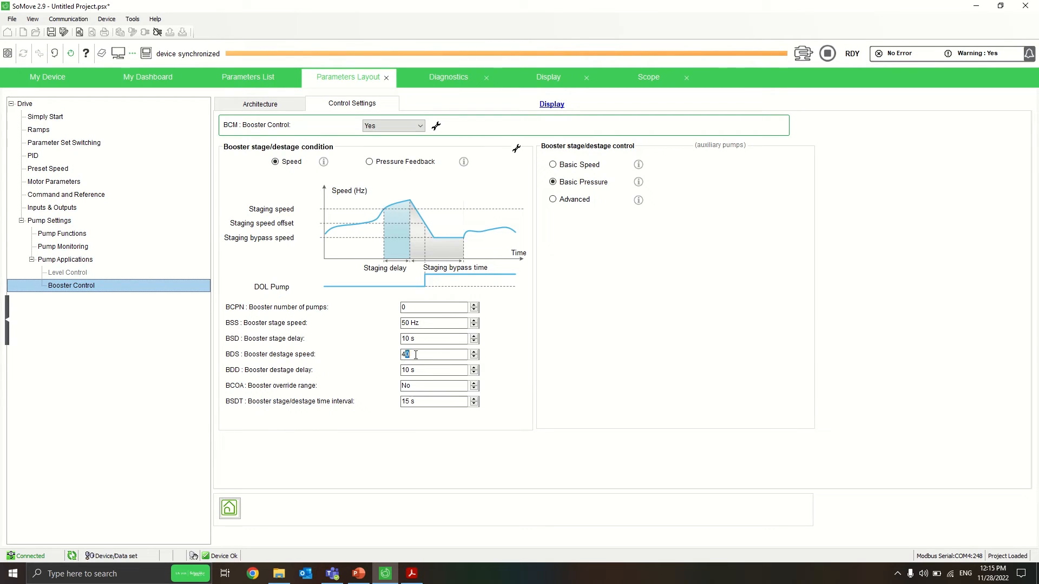
{"action": "type", "text": "45 Hz"}
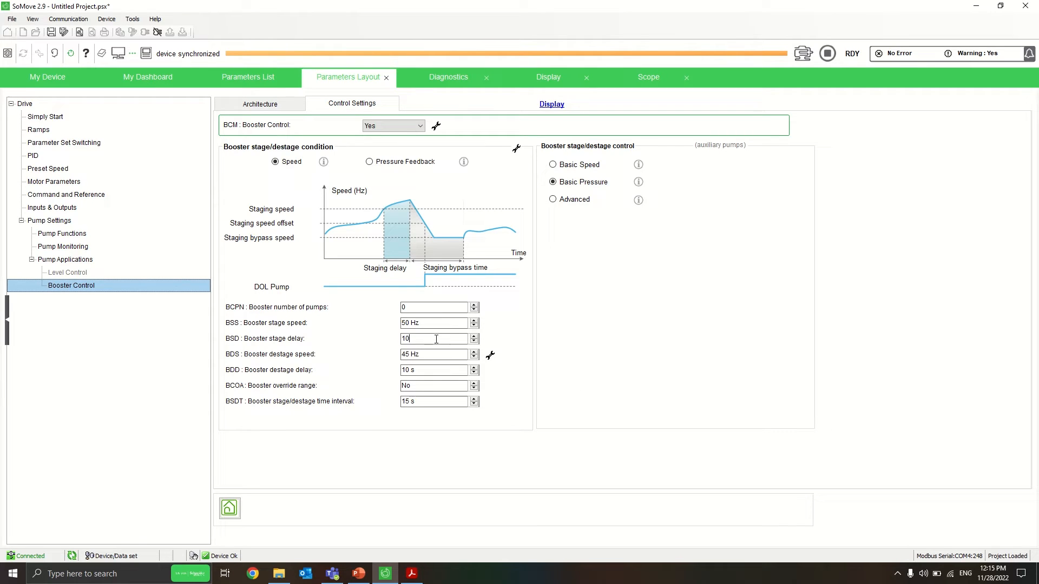
{"action": "type", "text": "3"}
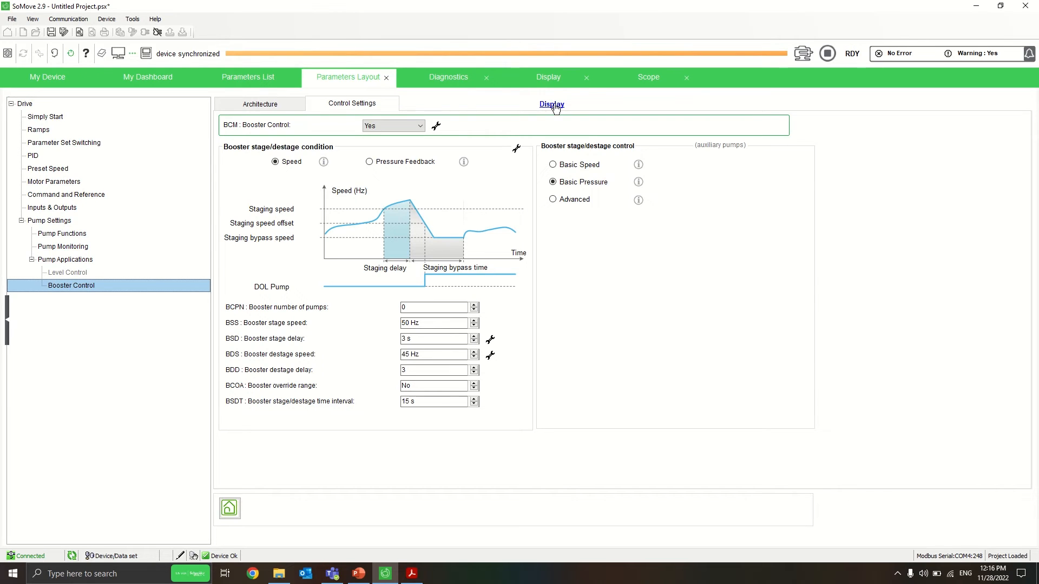
- Monitor the Devices/Pumps display as actual speed reaches the 50 Hz setpoint with 1/2 pumps staged
{"action": "left_click", "coordinate": [548, 77]}
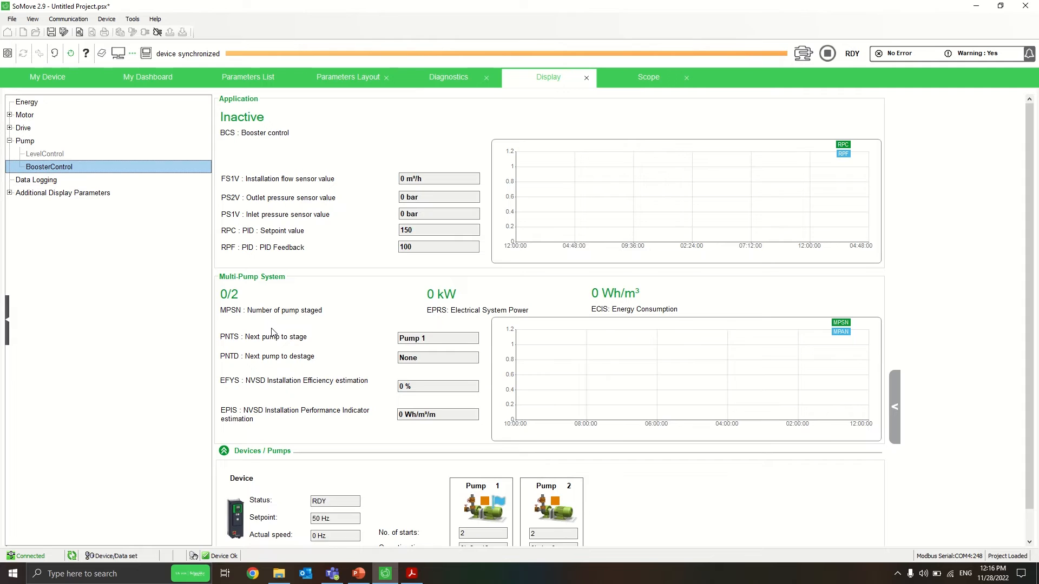
{"action": "scroll", "scroll_direction": "down", "scroll_amount": 3}
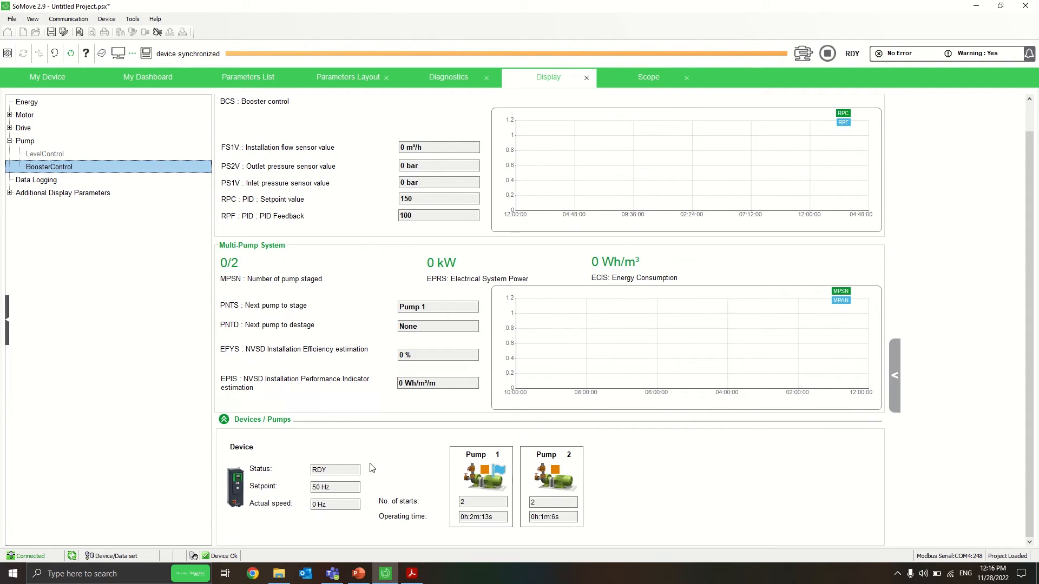
{"action": "mouse_move", "coordinate": [427, 468]}
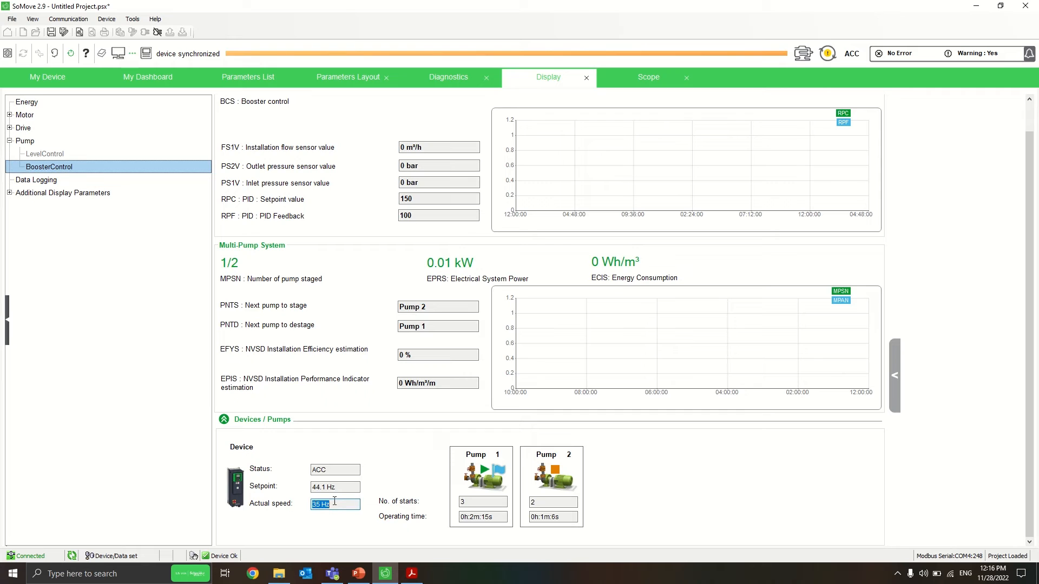
{"action": "left_click", "coordinate": [343, 534]}
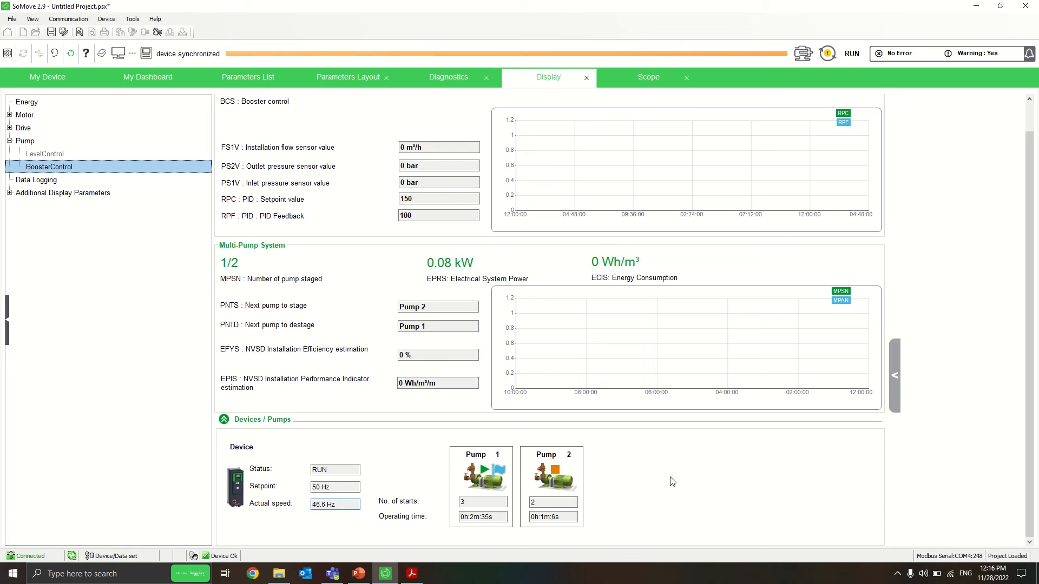
{"action": "left_click", "coordinate": [334, 486]}
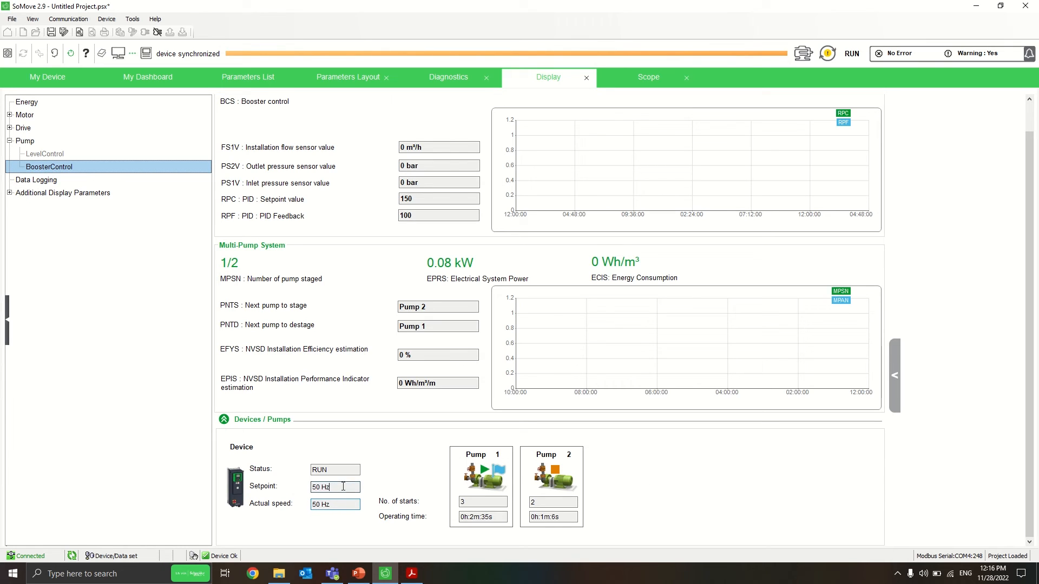